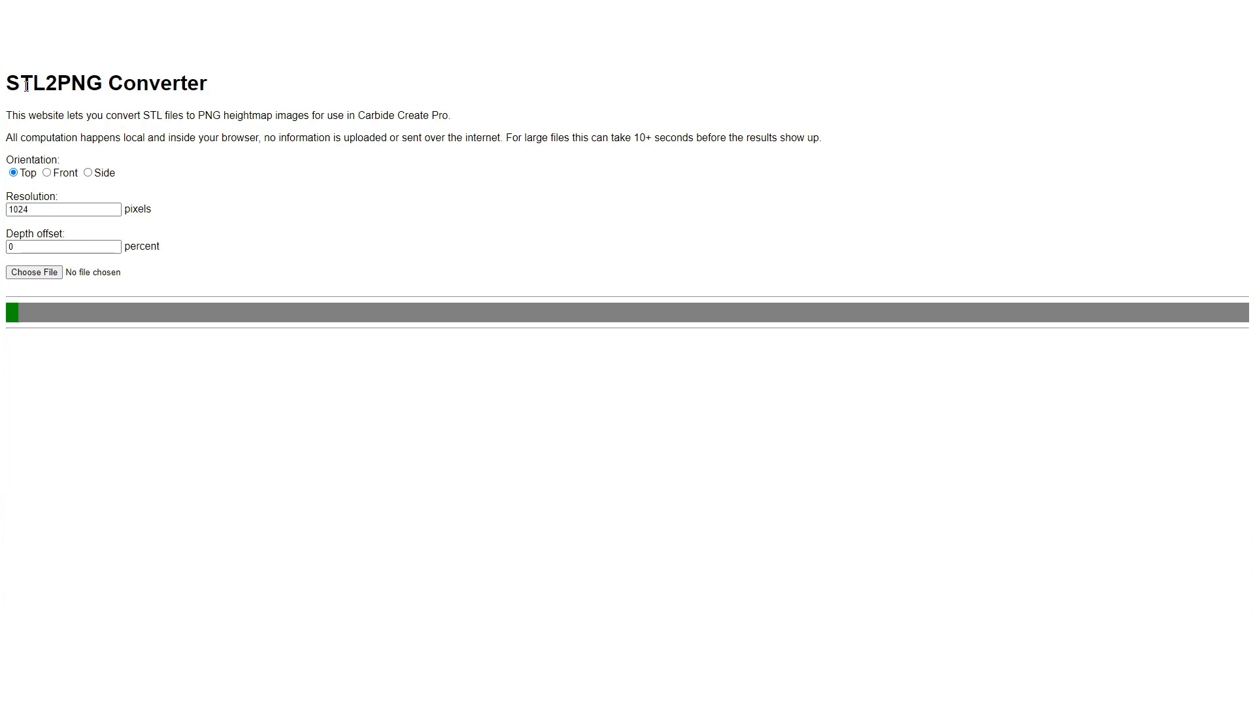
{"action": "mouse_move", "coordinate": [211, 185]}
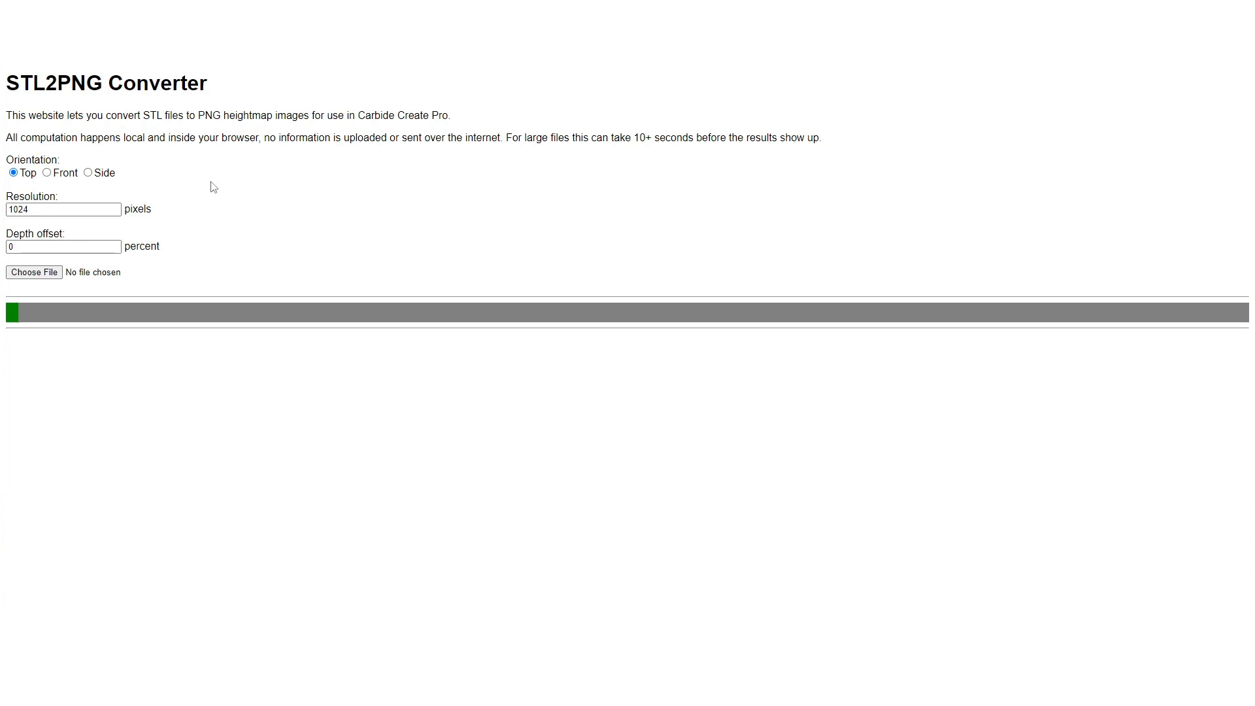
{"action": "mouse_move", "coordinate": [16, 177]}
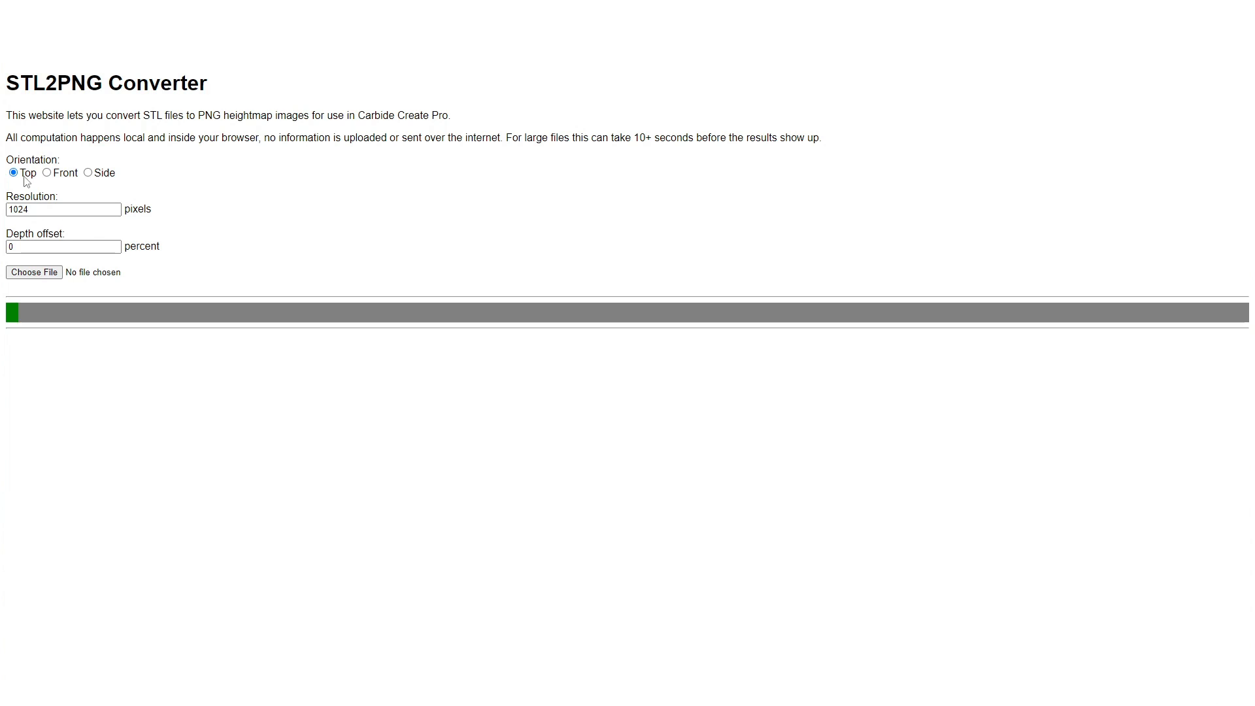
Load skull.stl into STL2PNG Converter to generate the skull.png top-view heightmap
{"action": "left_click", "coordinate": [34, 272]}
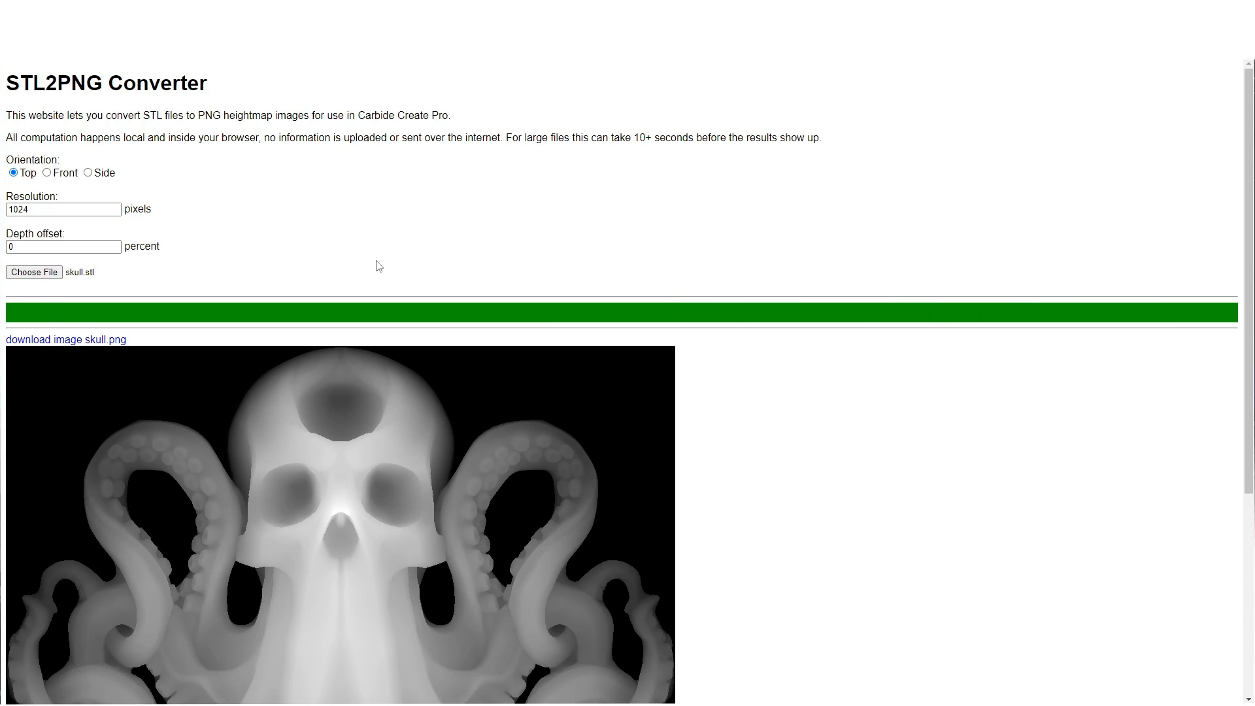
{"action": "mouse_move", "coordinate": [442, 183]}
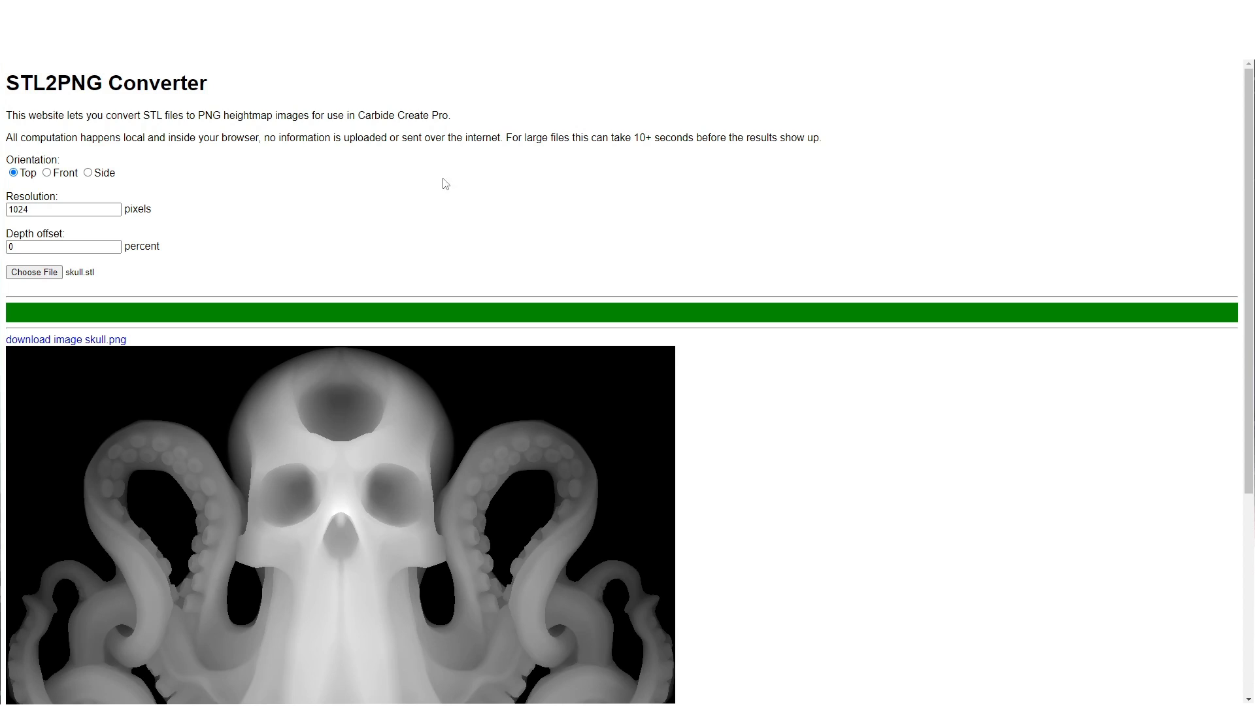
{"action": "scroll", "scroll_direction": "down", "scroll_amount": 3}
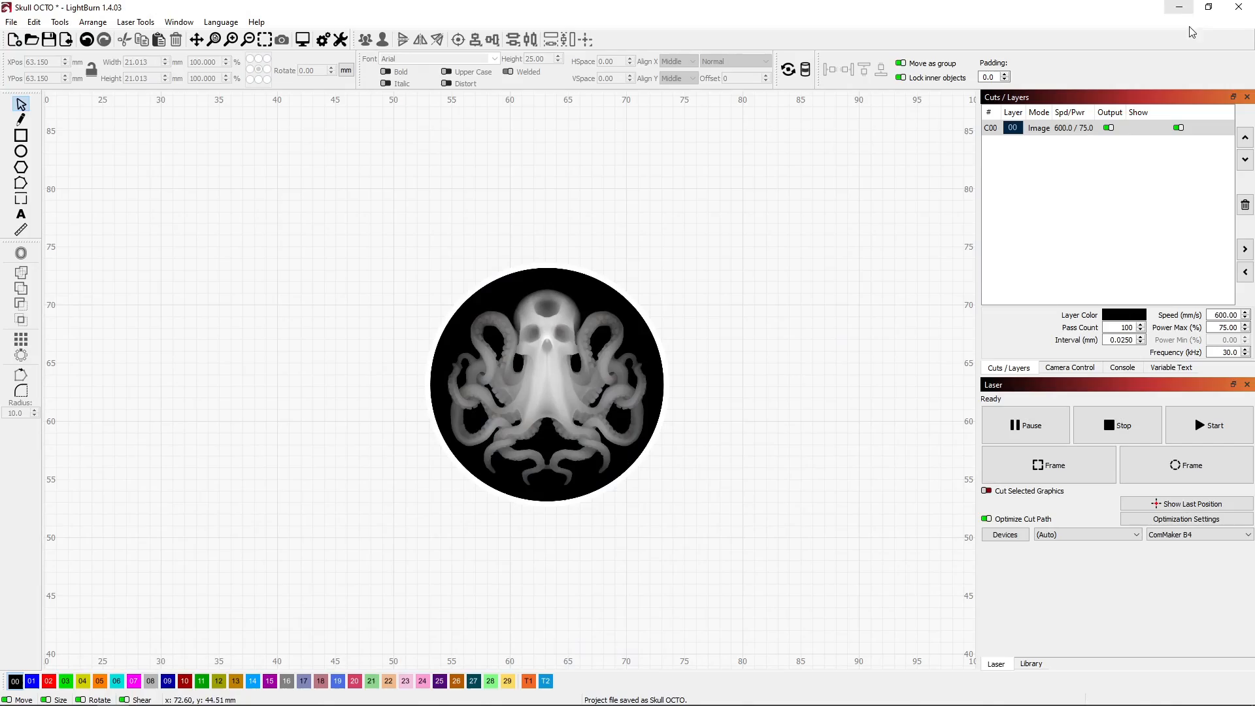
{"action": "mouse_move", "coordinate": [561, 314]}
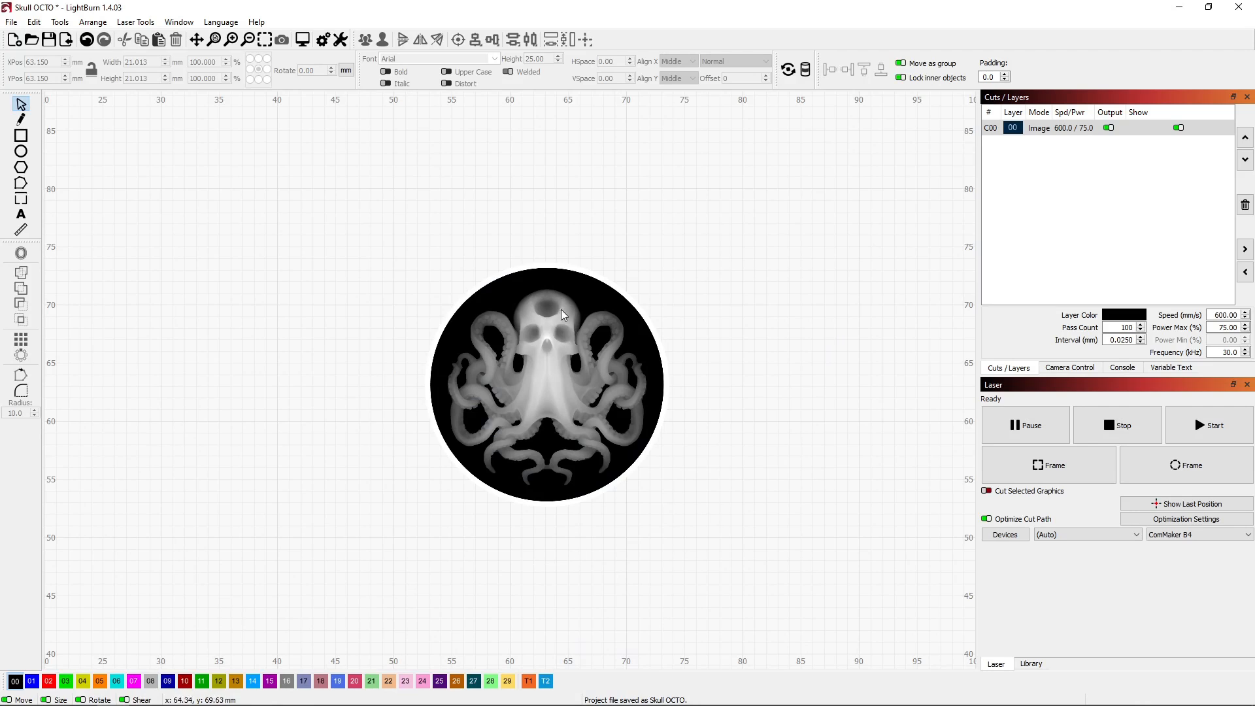
{"action": "mouse_move", "coordinate": [568, 387]}
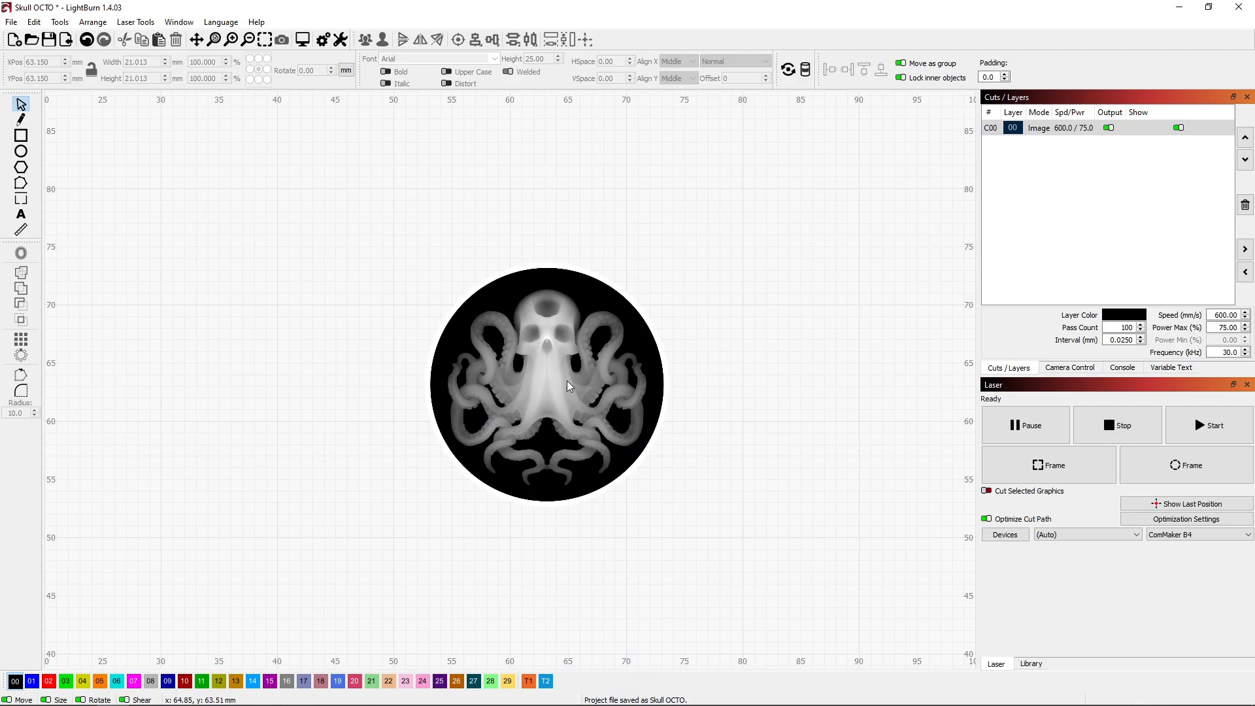
Open the image layer's Cut Settings showing 3D Sliced mode with 100 passes
{"action": "left_click", "coordinate": [568, 386]}
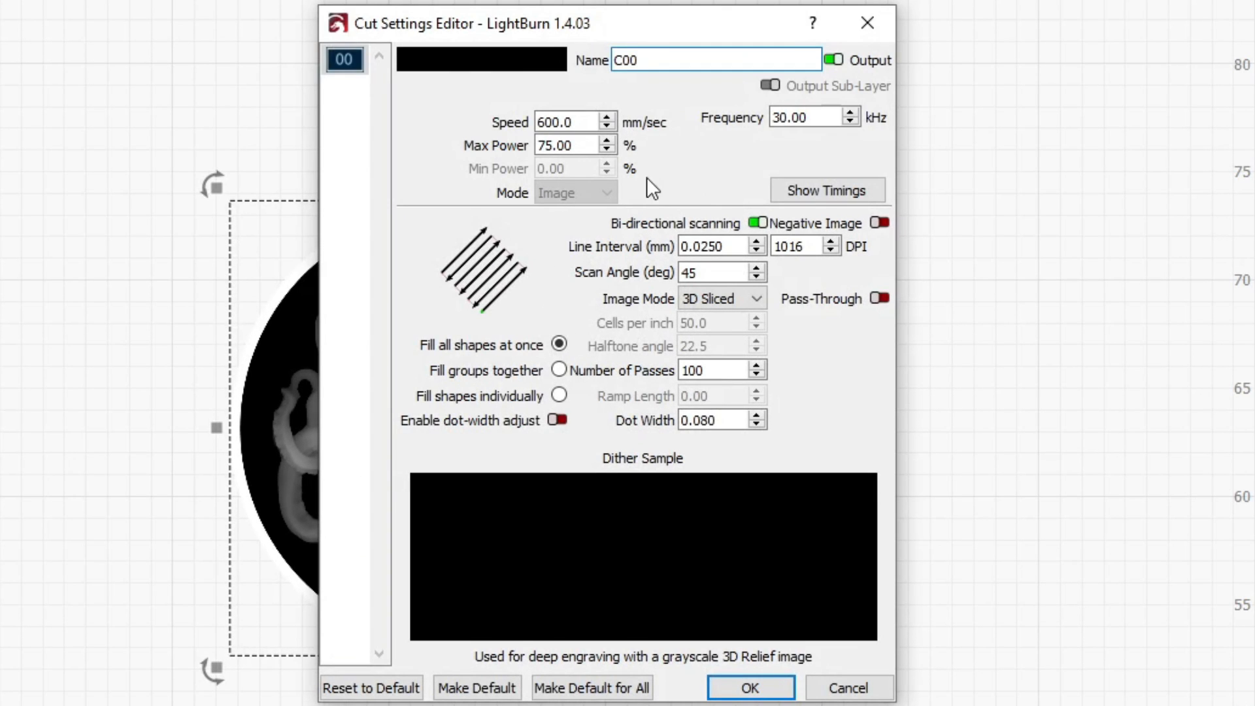
{"action": "mouse_move", "coordinate": [742, 458]}
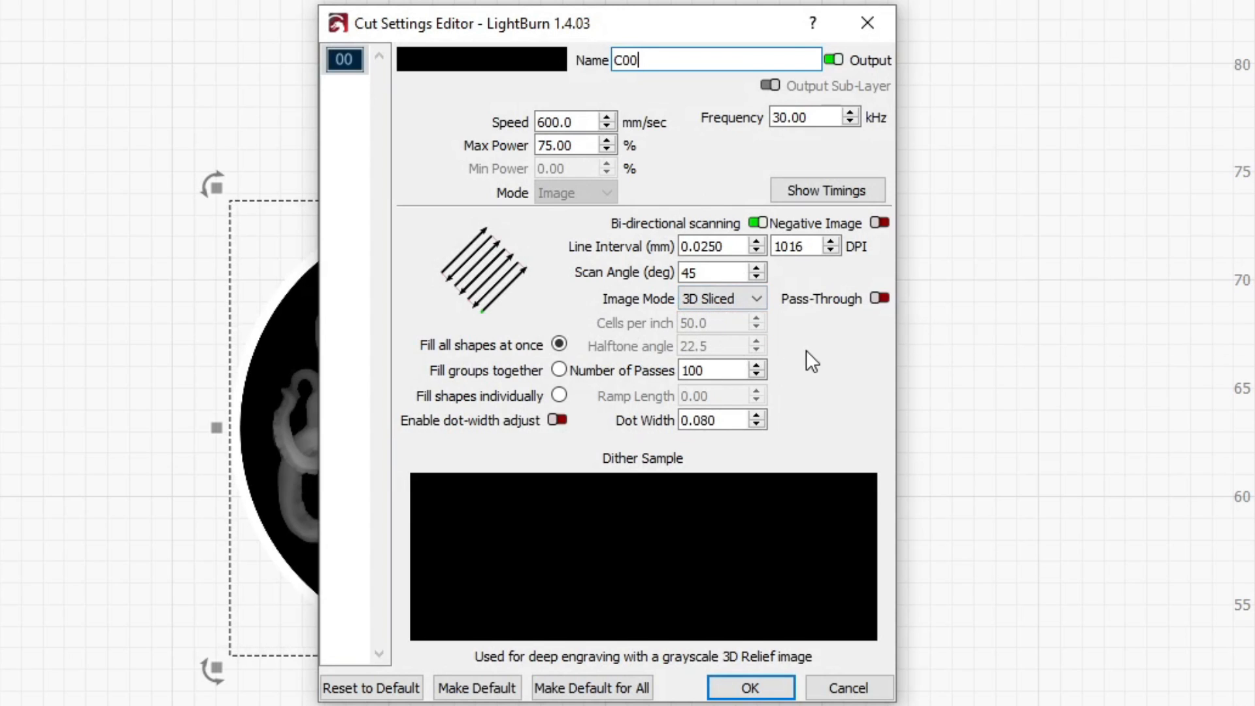
{"action": "mouse_move", "coordinate": [657, 180]}
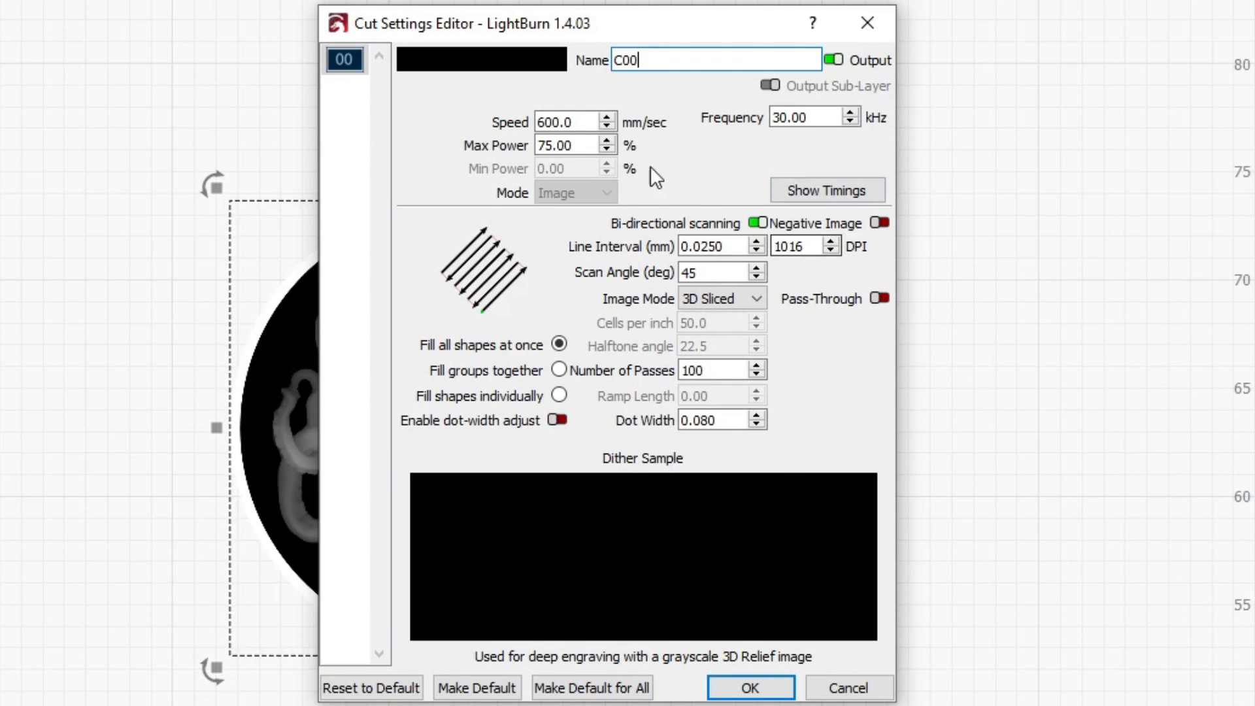
{"action": "mouse_move", "coordinate": [756, 460]}
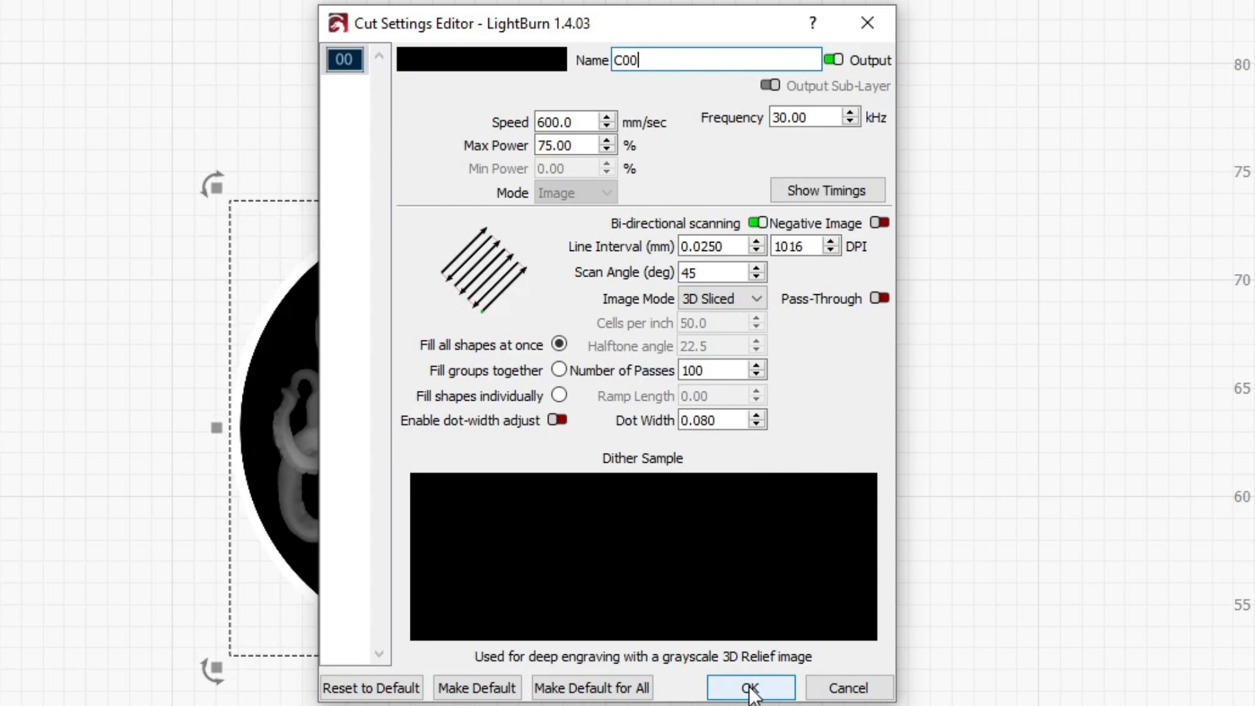
{"action": "left_click", "coordinate": [754, 688]}
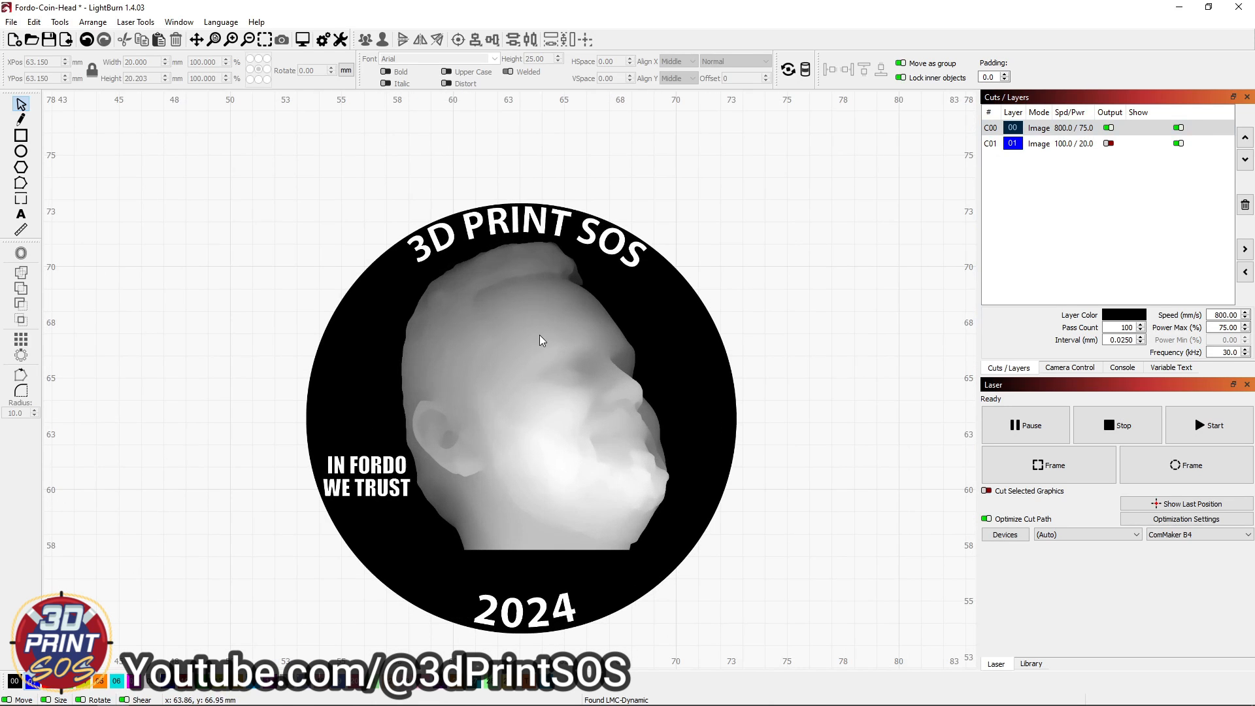
{"action": "mouse_move", "coordinate": [735, 552]}
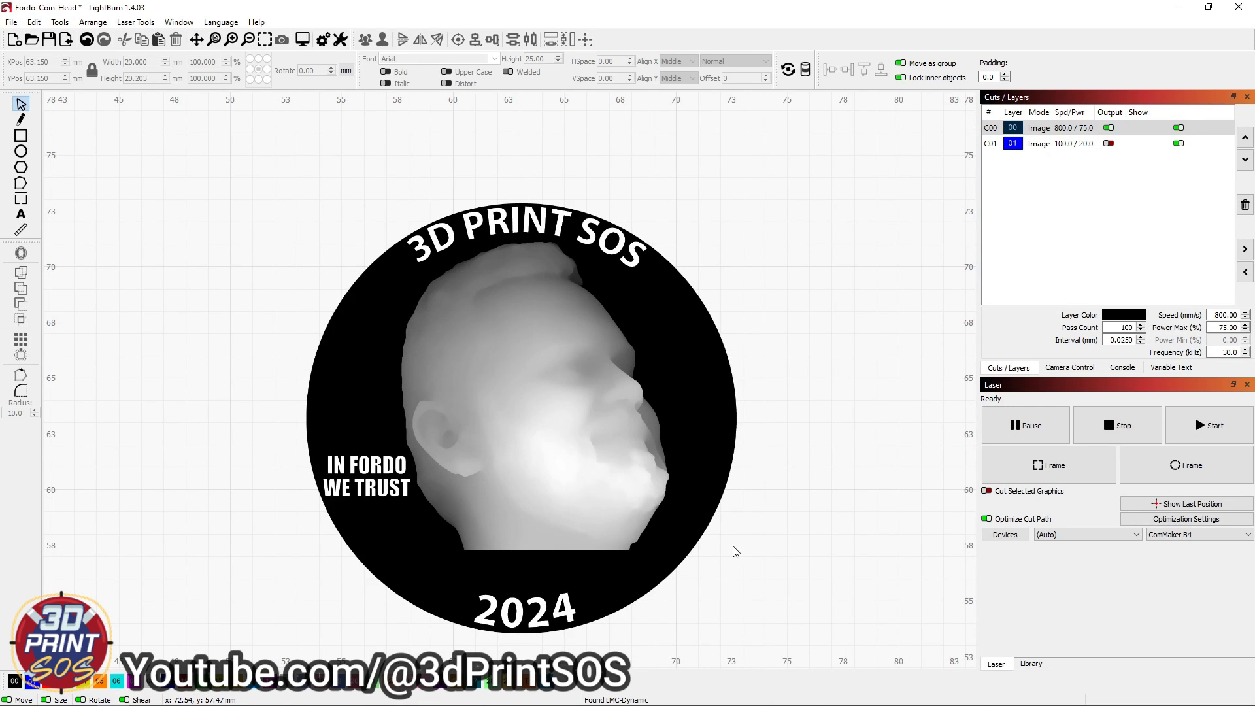